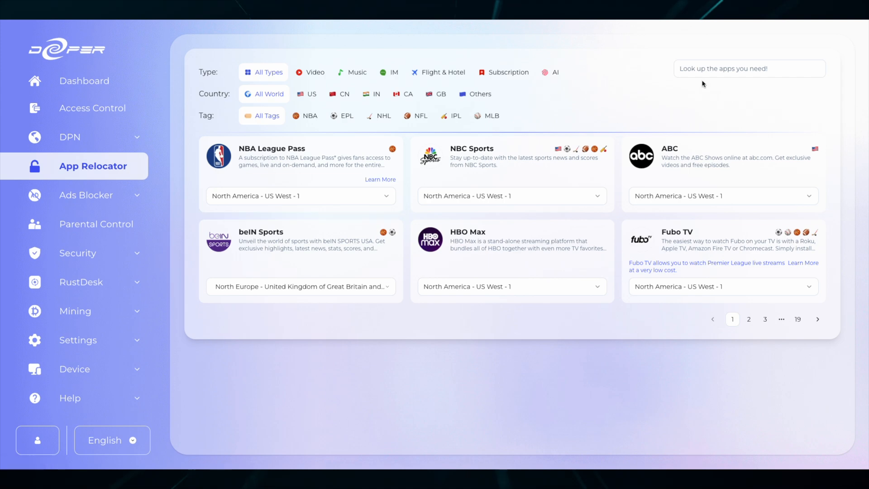
# Step: Search the App Relocator for 'gpt' so only the ChatGPT card remains
pyautogui.write('gpt')
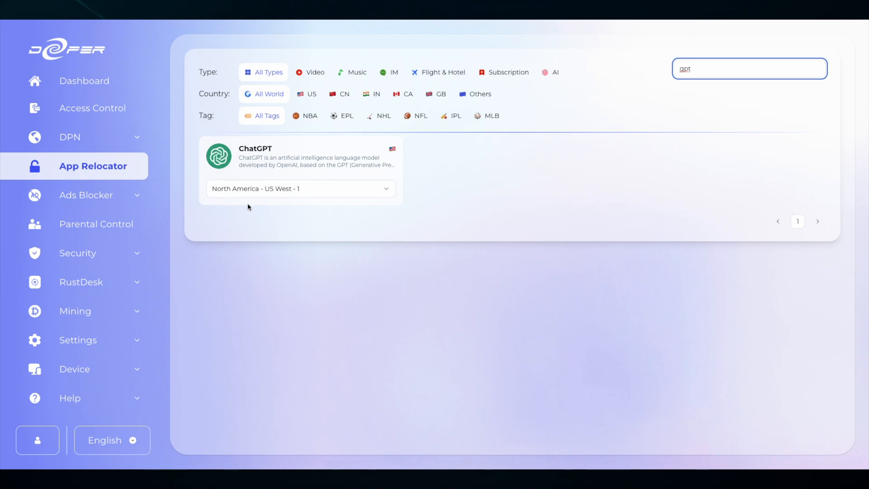
pyautogui.moveTo(249, 200)
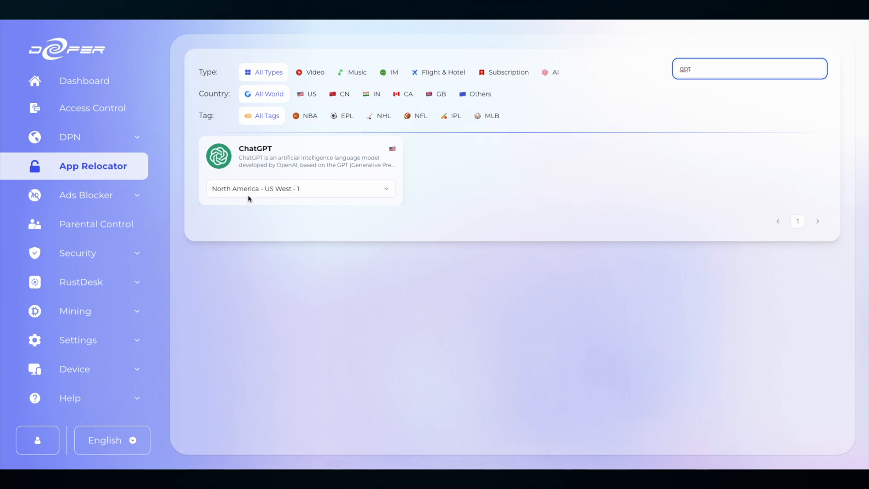
# Step: Add sora.com as a custom domain rule on the North America - US West tunnel
pyautogui.click(69, 137)
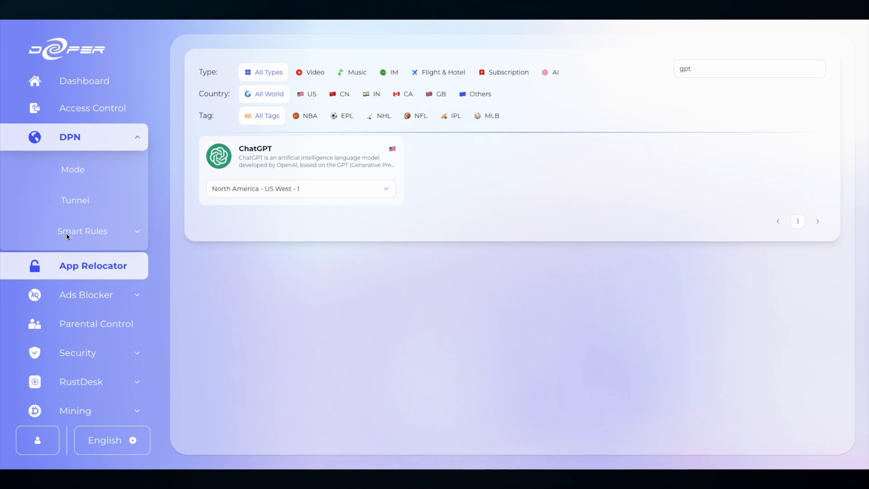
pyautogui.click(82, 231)
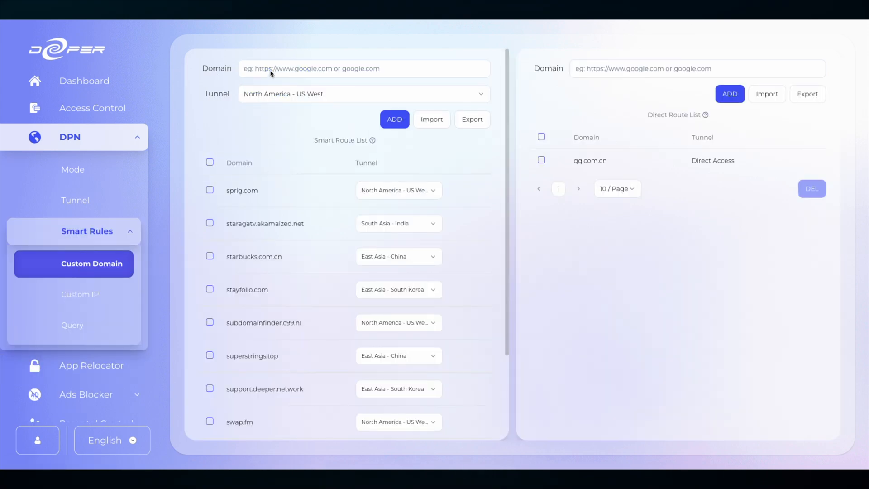
pyautogui.write('sora.com')
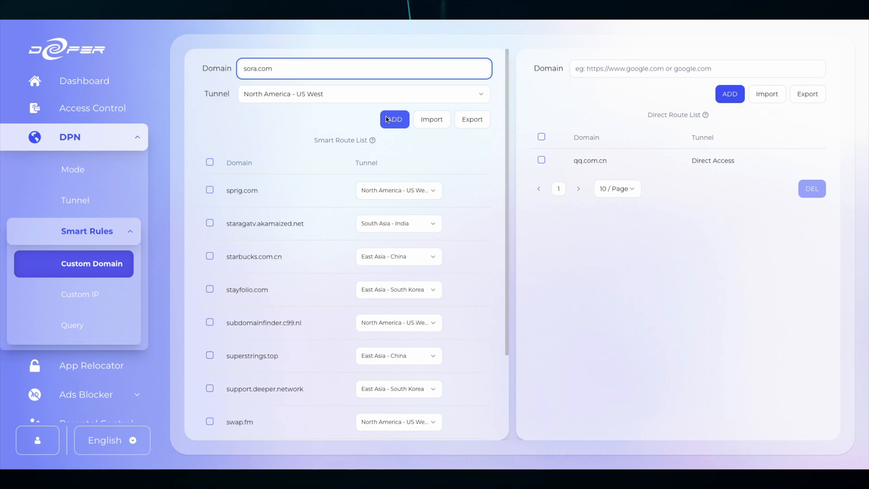
pyautogui.click(394, 119)
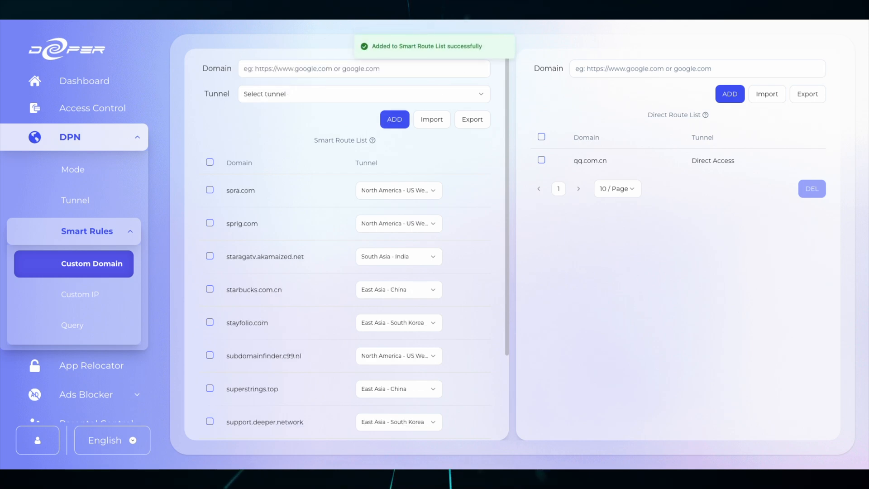